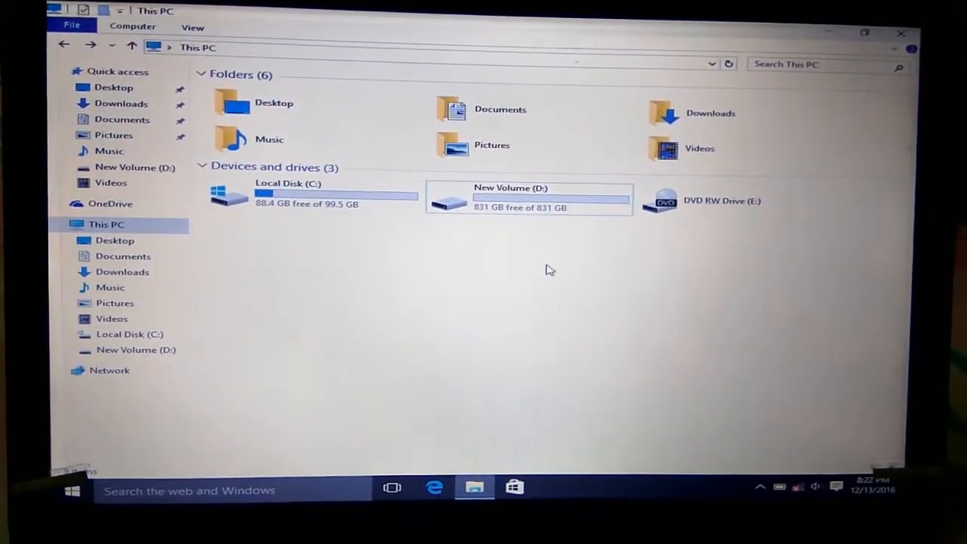
- Close the This PC File Explorer window to reveal the desktop shortcuts
click(529, 195)
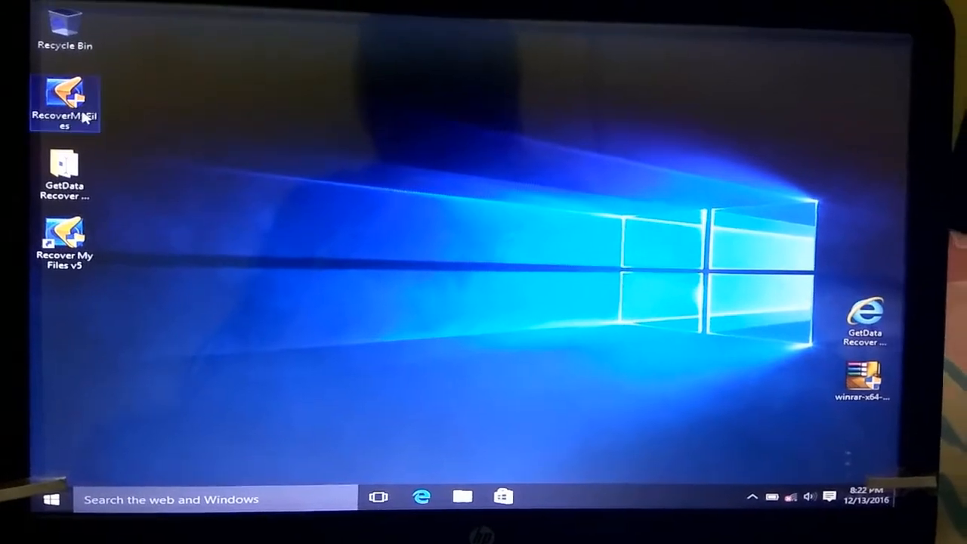
mouse_move(76, 121)
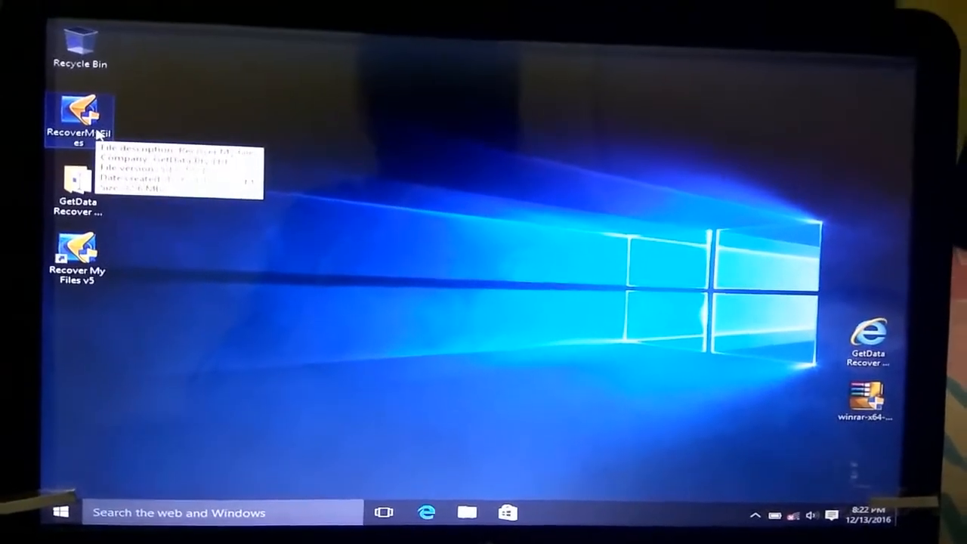
- Open Recover My Files from its desktop shortcut's context menu
right_click(77, 117)
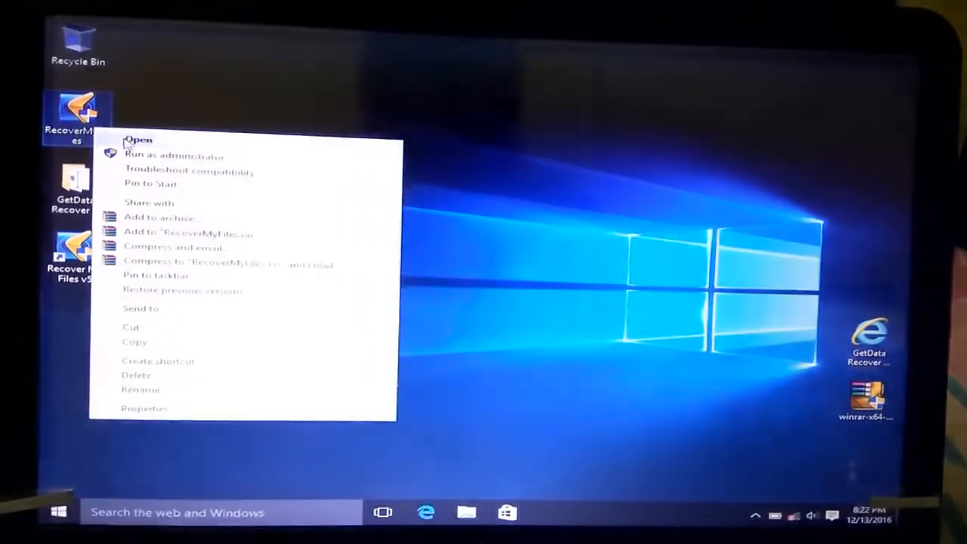
click(174, 155)
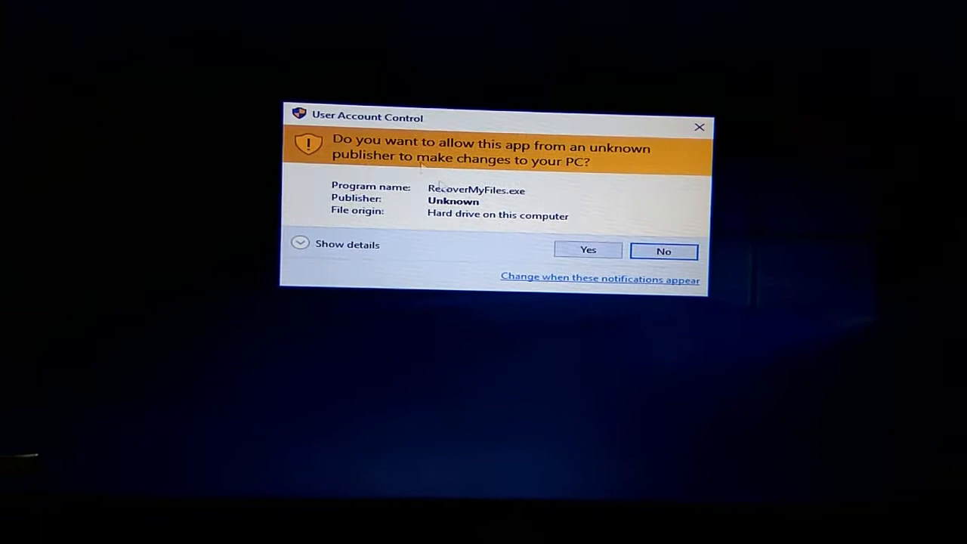
click(588, 251)
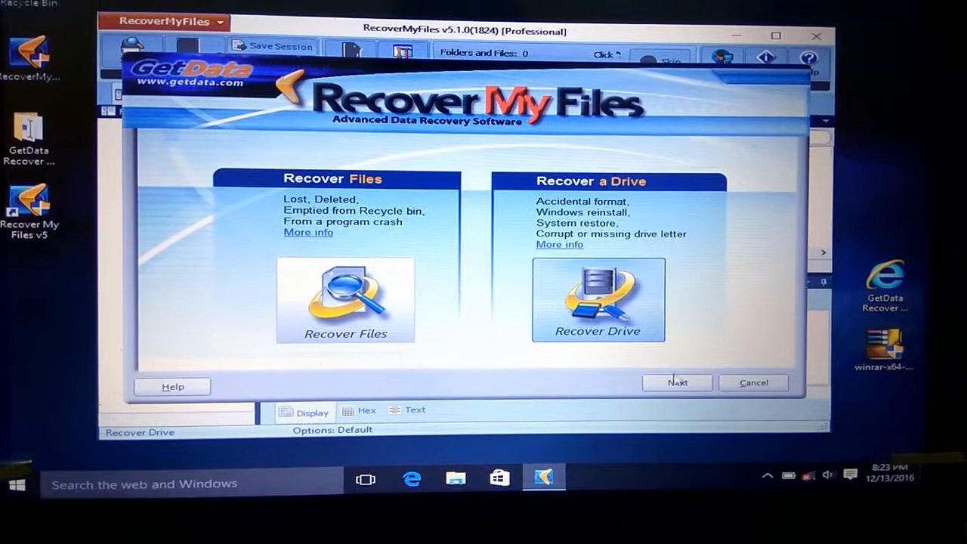
- Take the Recover Drive route and pick the TOSHIBA hard disk, reaching Automatic drive recovery
click(677, 383)
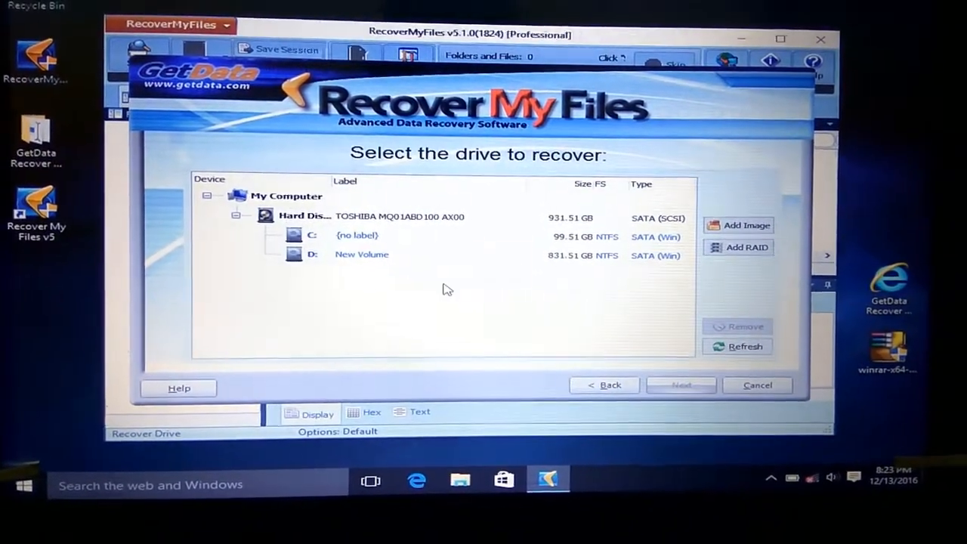
mouse_move(378, 258)
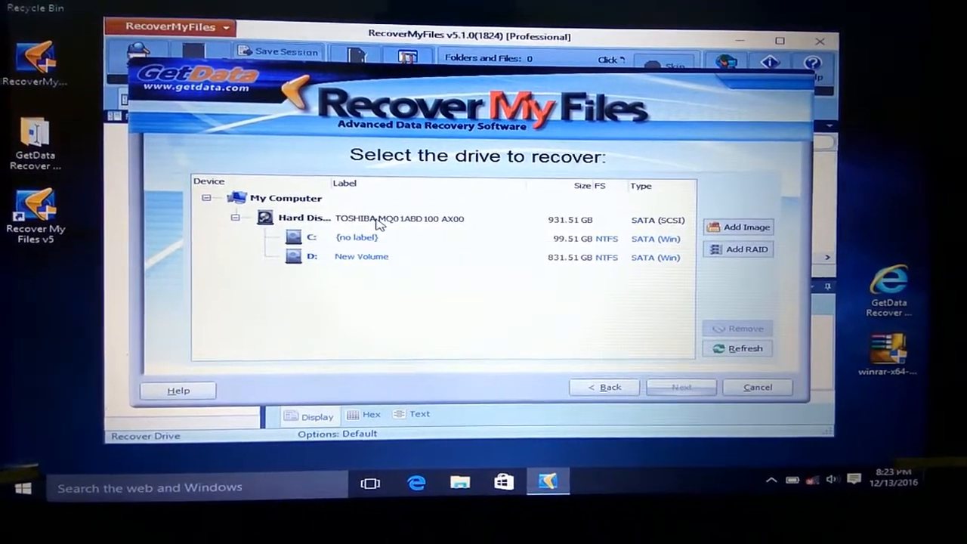
click(397, 218)
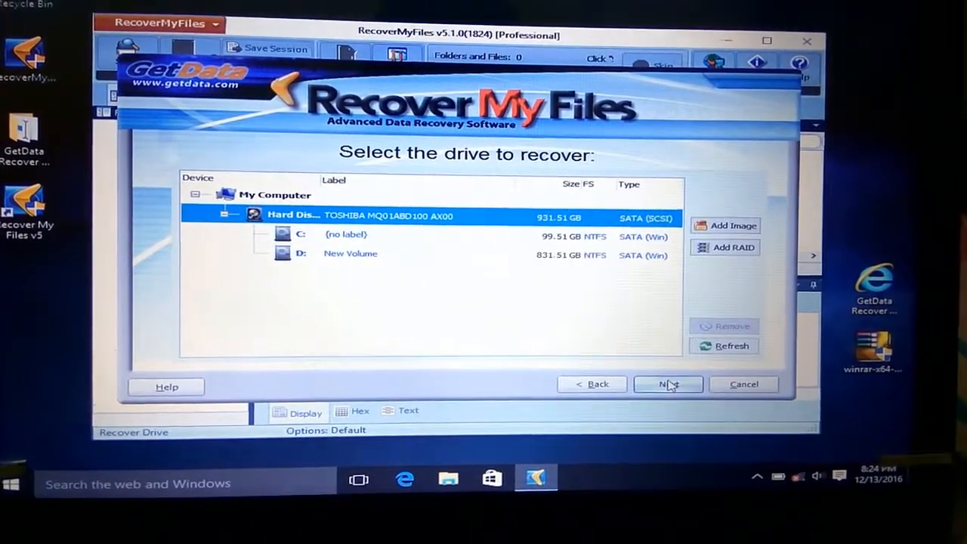
click(667, 384)
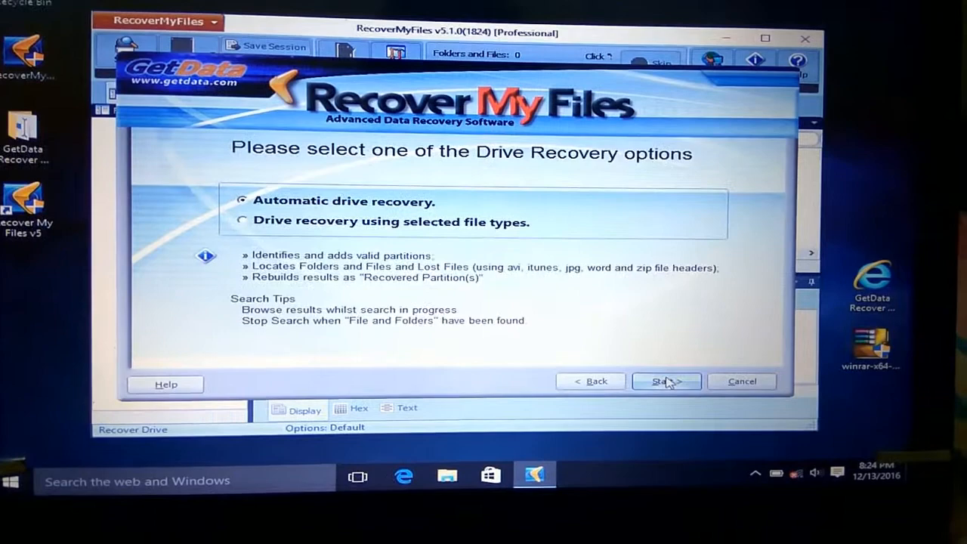